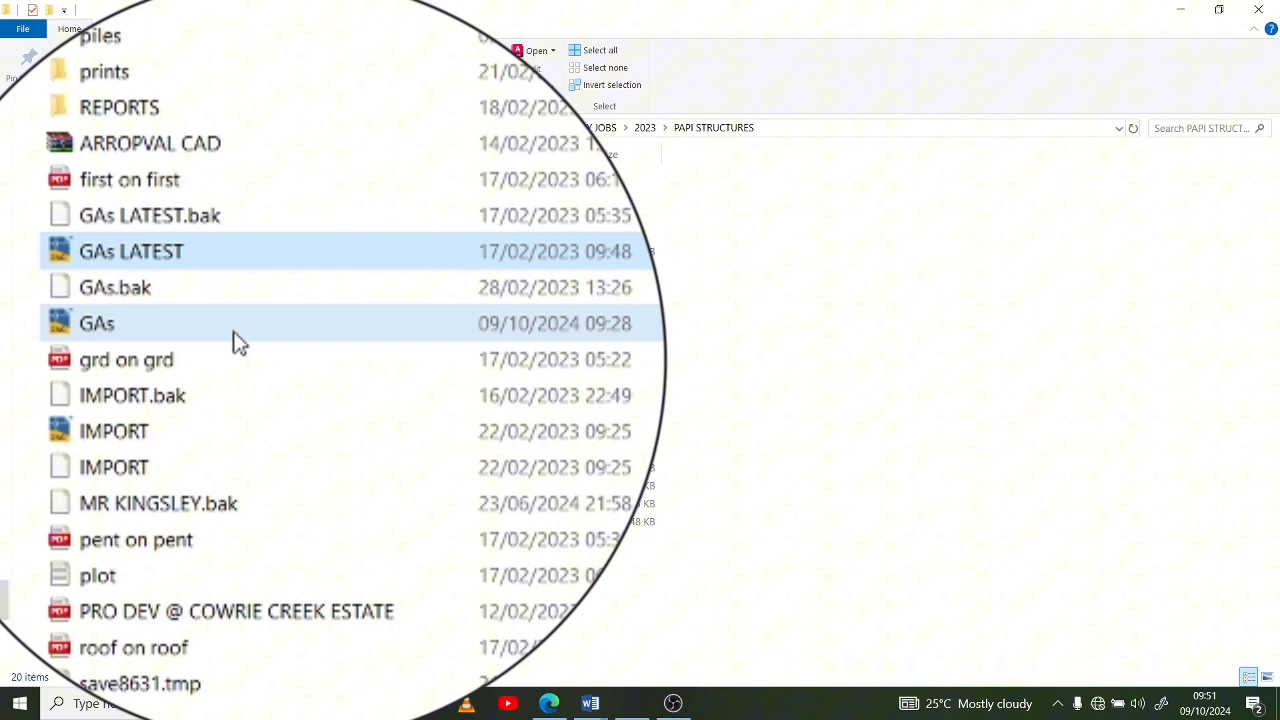
Step: Browse the IMPORT, GAs LATEST and IMPORT backup files before selecting MR KINGSLEY.bak
{"action": "left_click", "coordinate": [113, 431]}
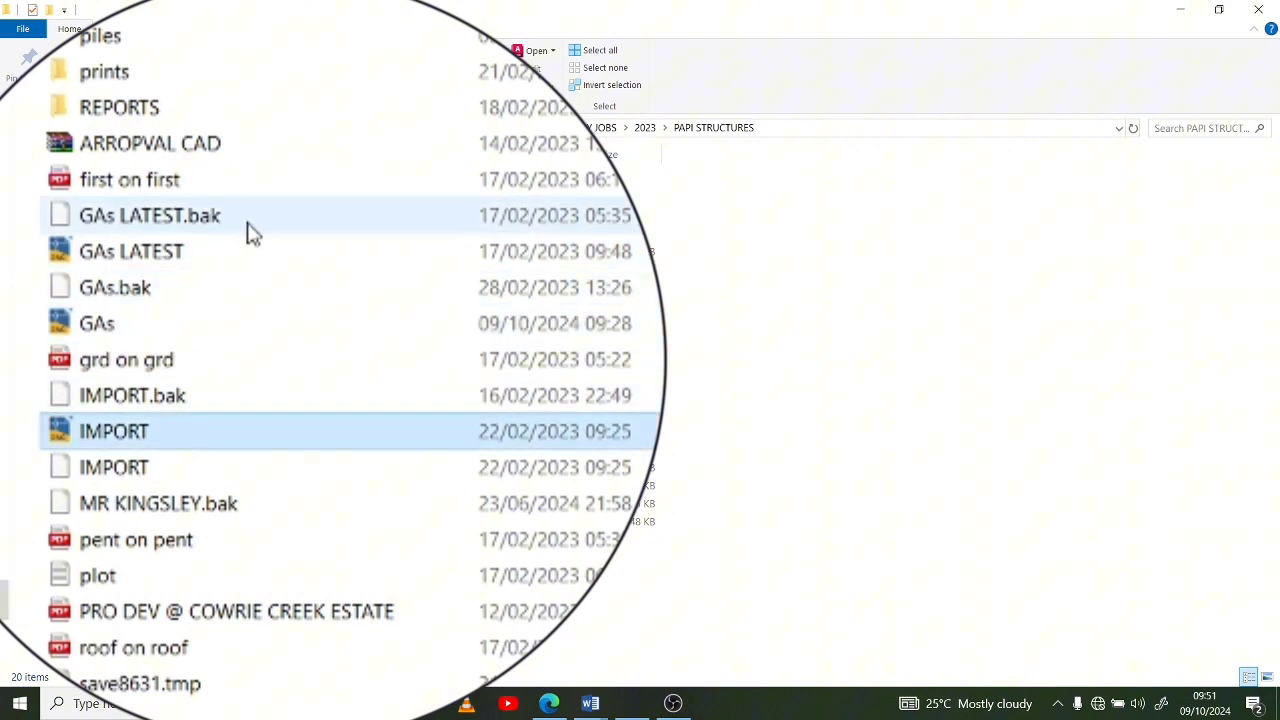
{"action": "left_click", "coordinate": [150, 215]}
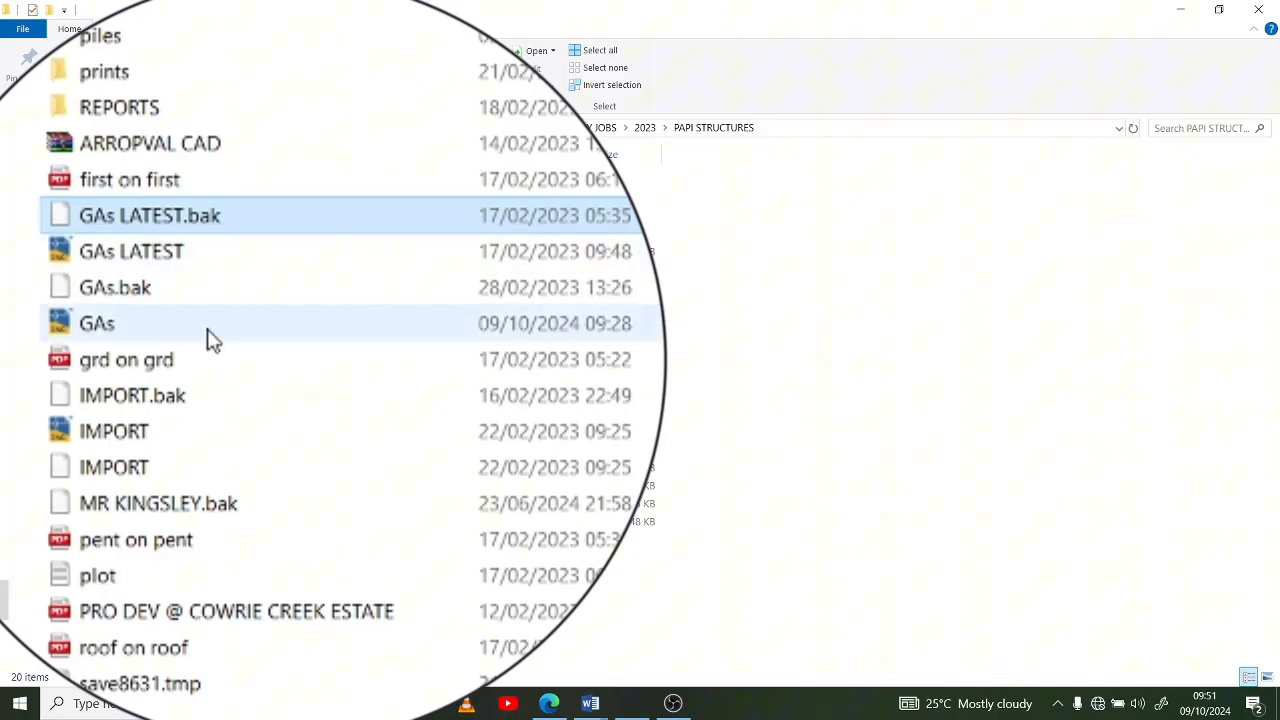
{"action": "left_click", "coordinate": [132, 395]}
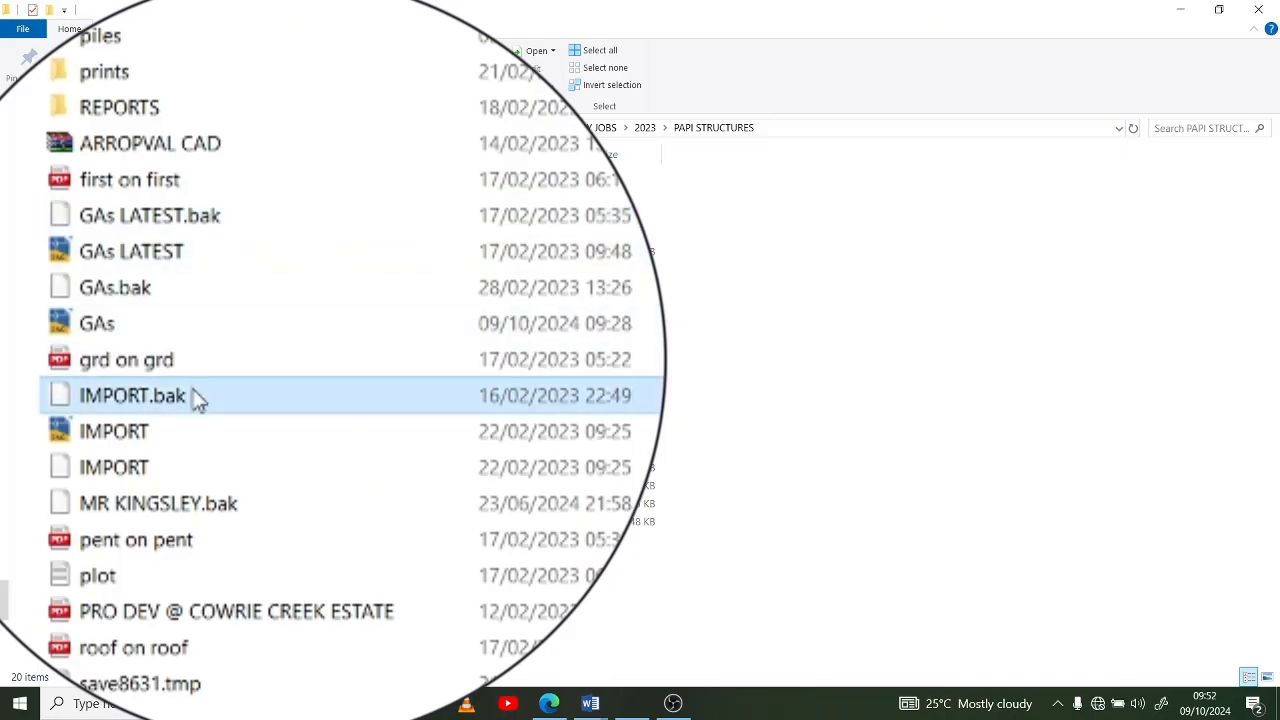
{"action": "left_click", "coordinate": [158, 503]}
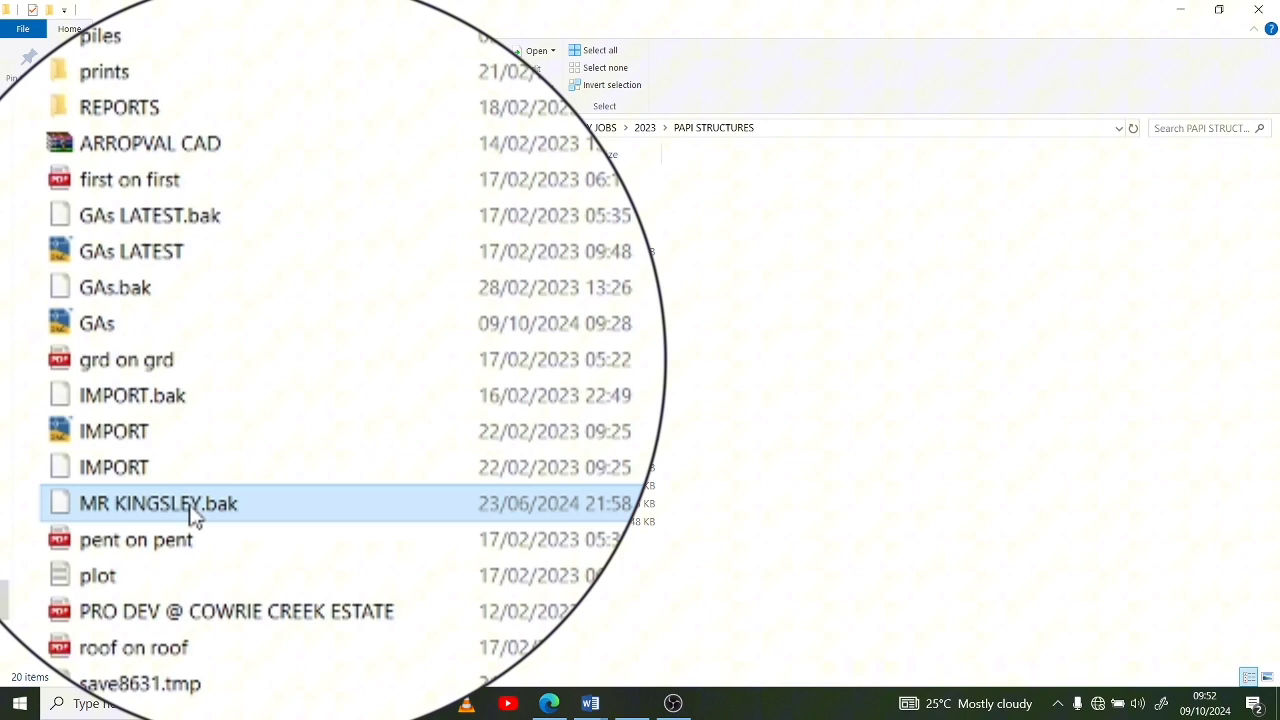
Step: Rename MR KINGSLEY.bak by changing its extension to .dwg
{"action": "right_click", "coordinate": [195, 503]}
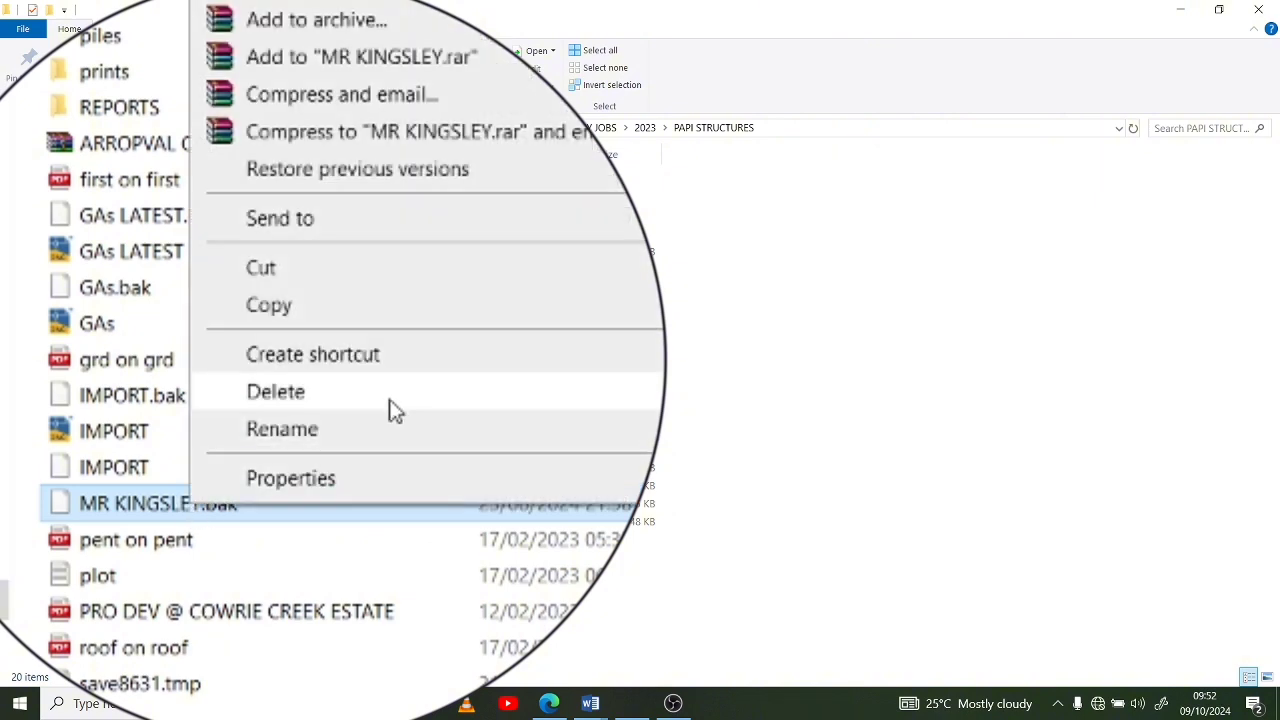
{"action": "left_click", "coordinate": [281, 429]}
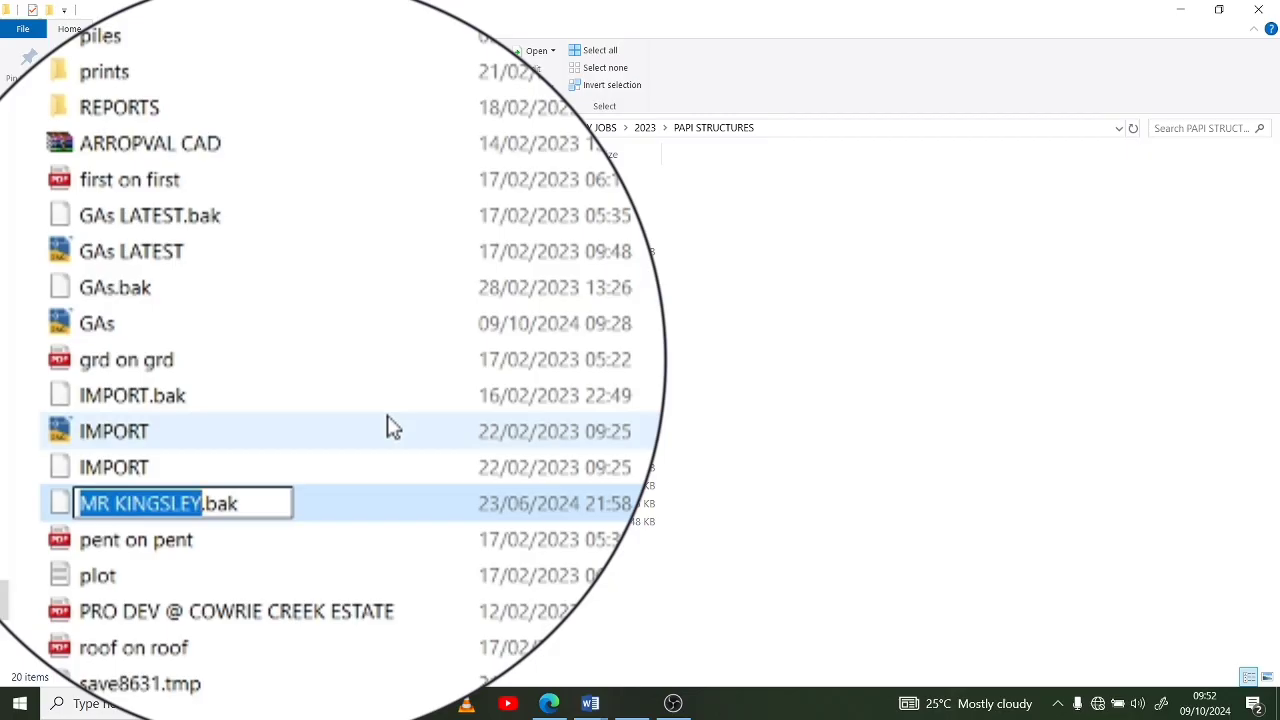
{"action": "mouse_move", "coordinate": [320, 450]}
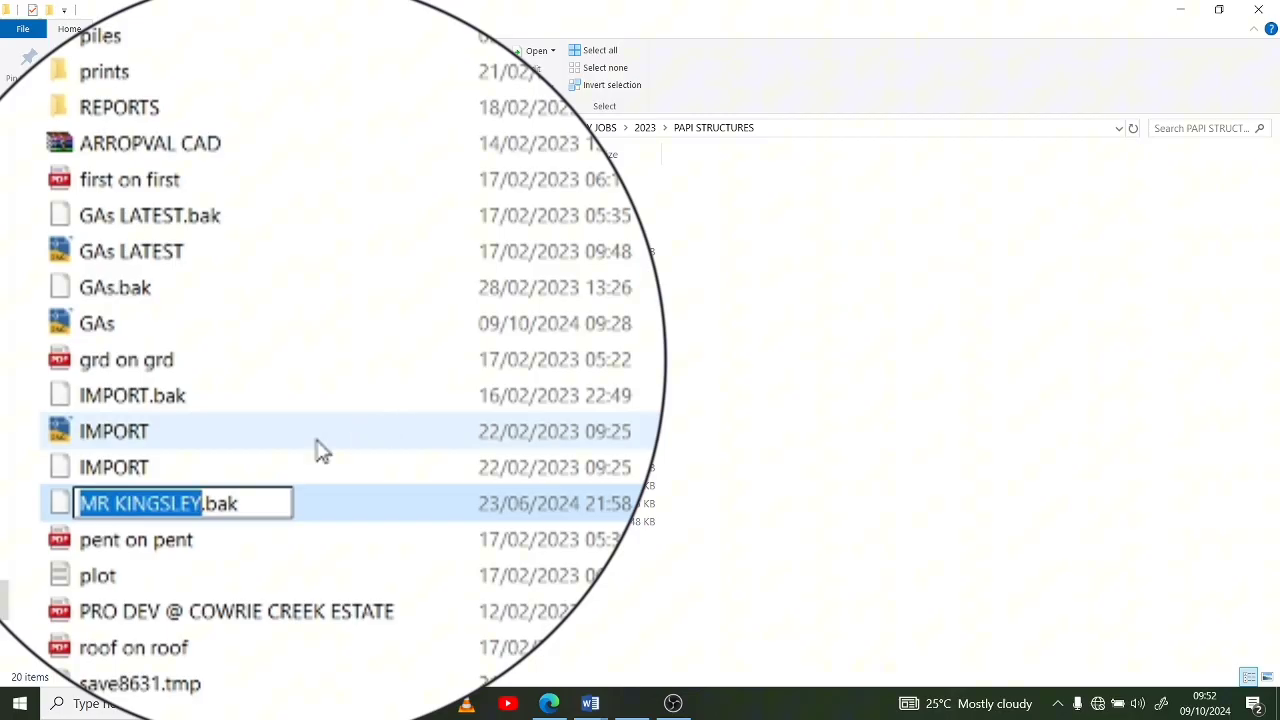
{"action": "left_click", "coordinate": [240, 500]}
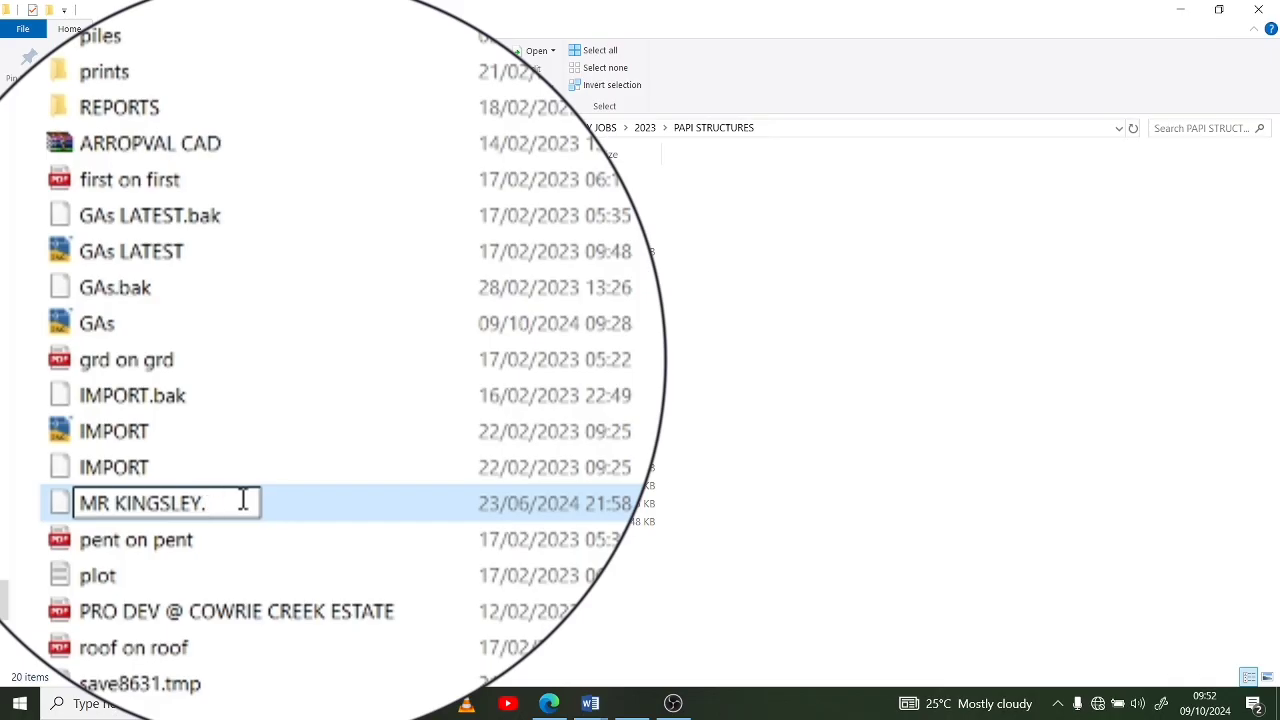
{"action": "type", "text": "dw"}
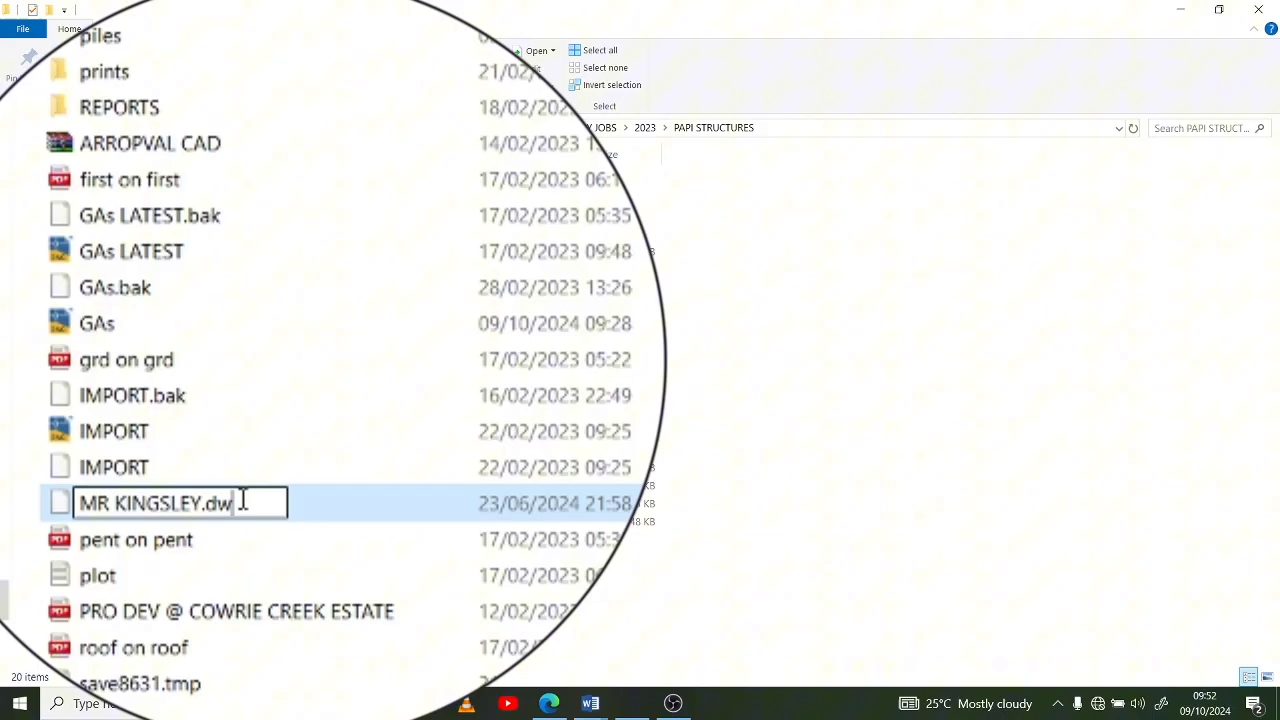
{"action": "type", "text": "g"}
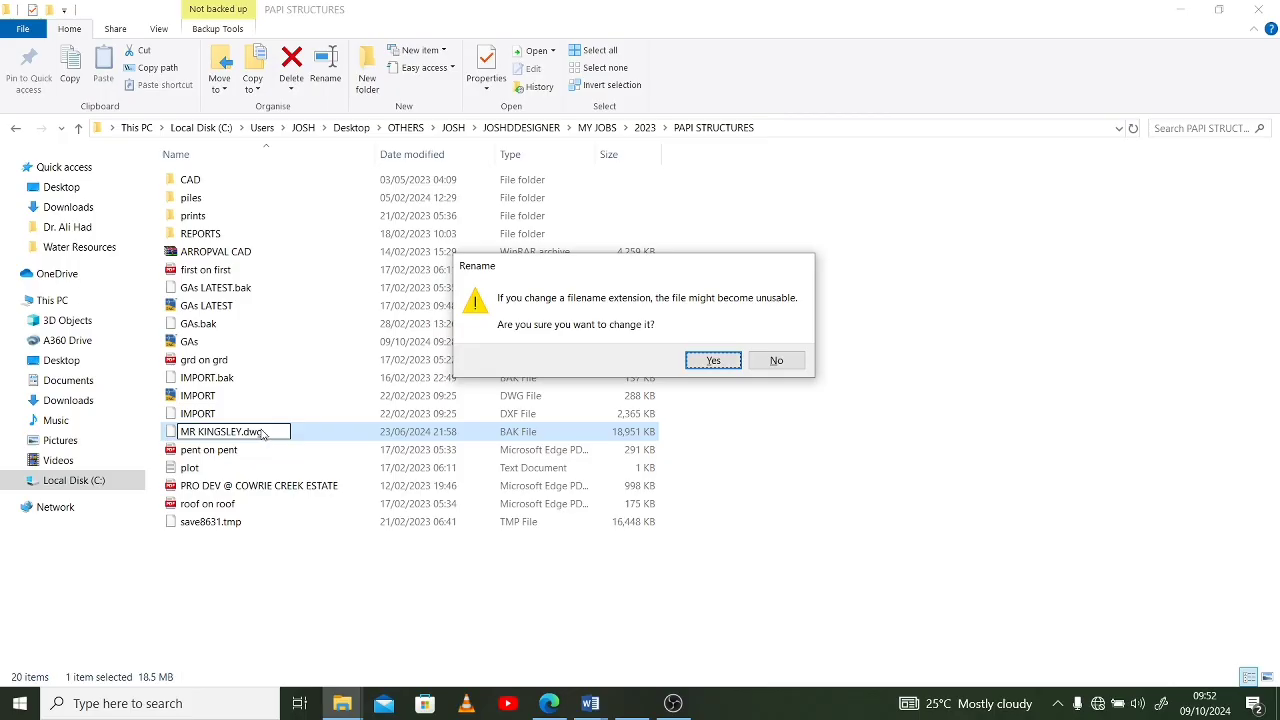
{"action": "mouse_move", "coordinate": [258, 434]}
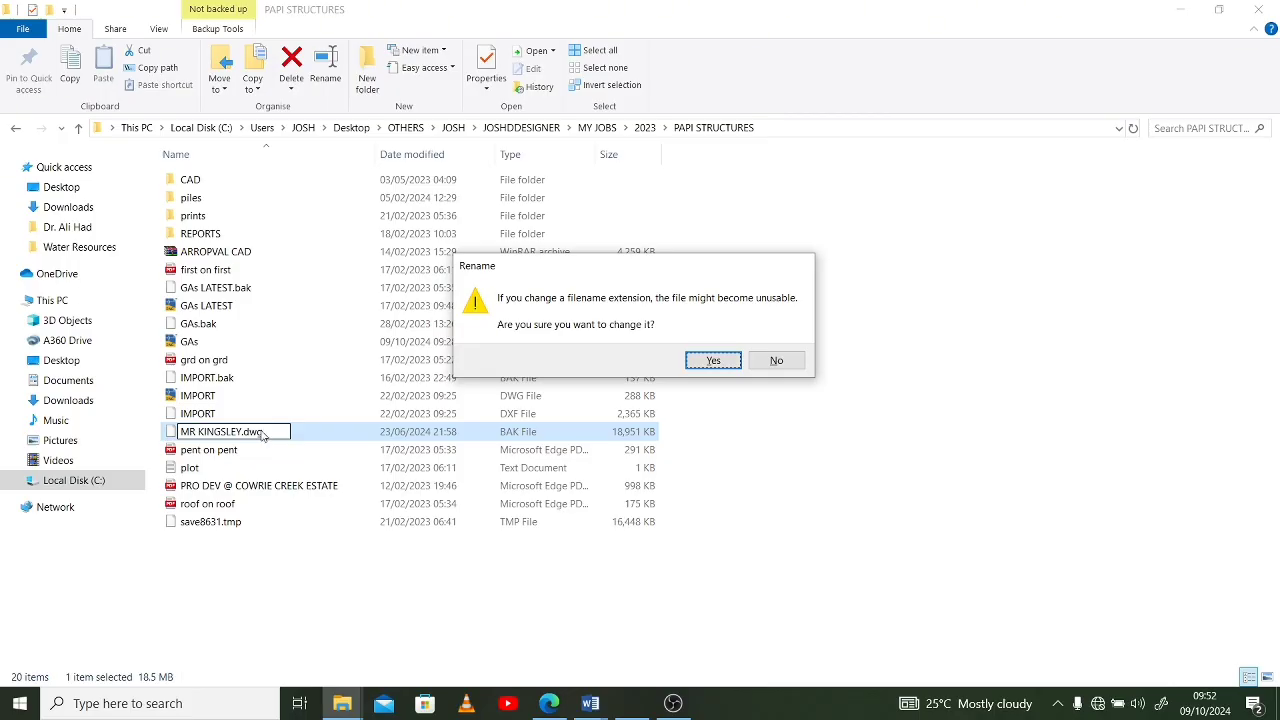
Step: Confirm the .dwg extension change and open MR KINGSLEY in AutoCAD 2023
{"action": "left_click", "coordinate": [712, 360]}
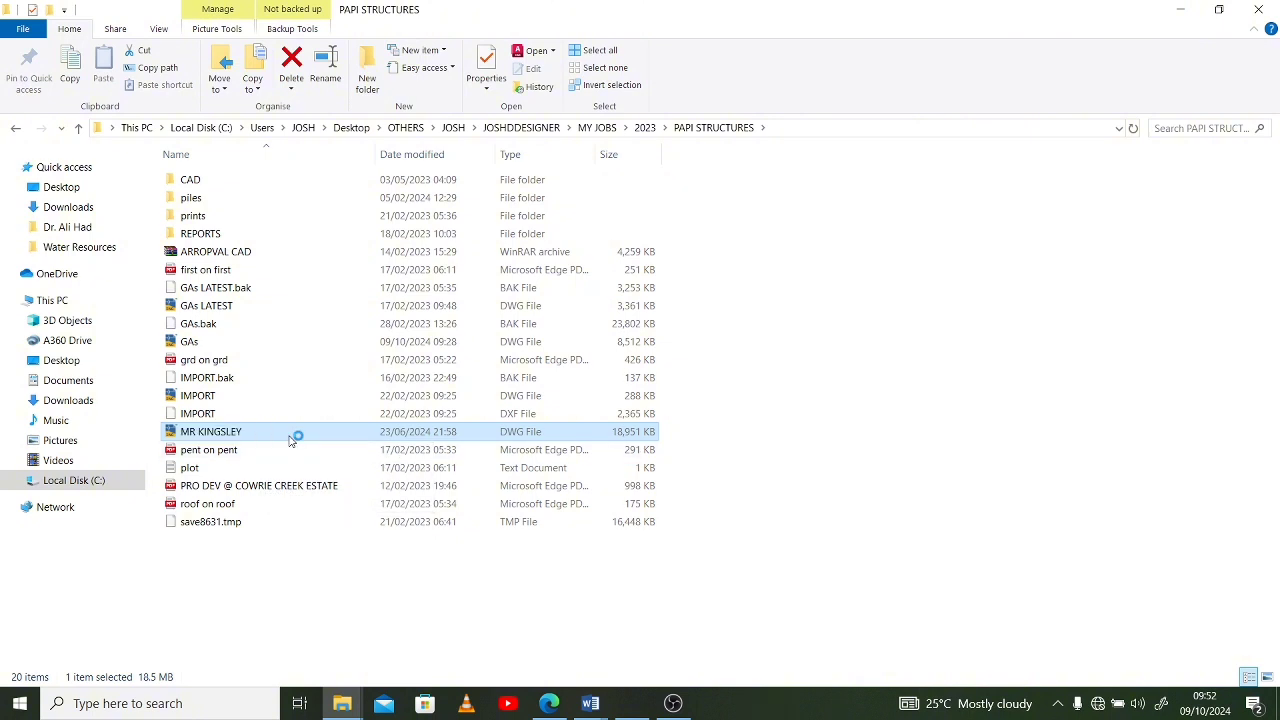
{"action": "double_click", "coordinate": [209, 431]}
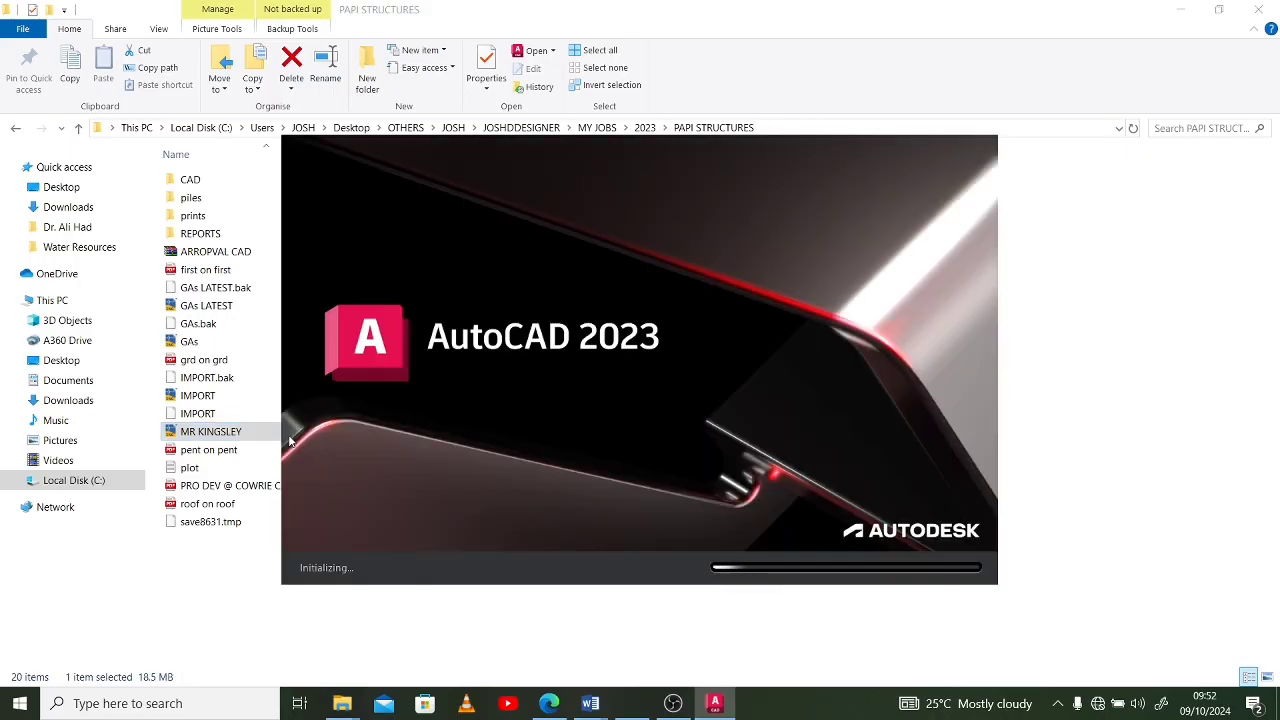